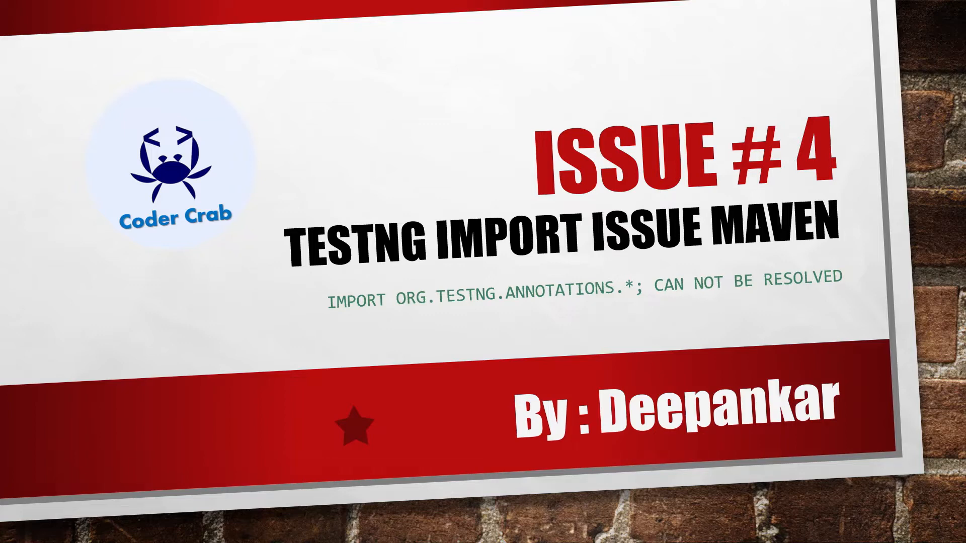
# Review test123's pom.xml, which has only the Selenium dependency, then open a new Edge tab.
pyautogui.click(14, 530)
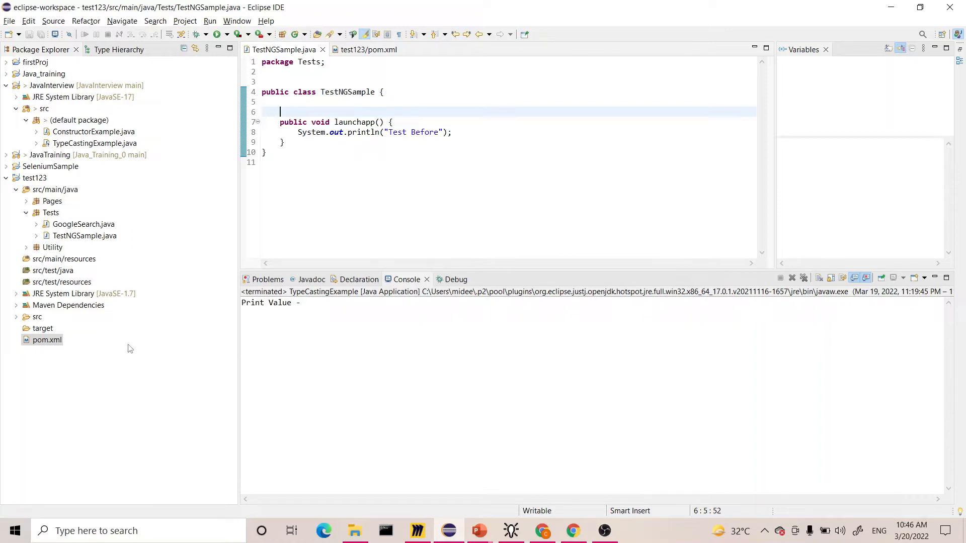
pyautogui.click(367, 49)
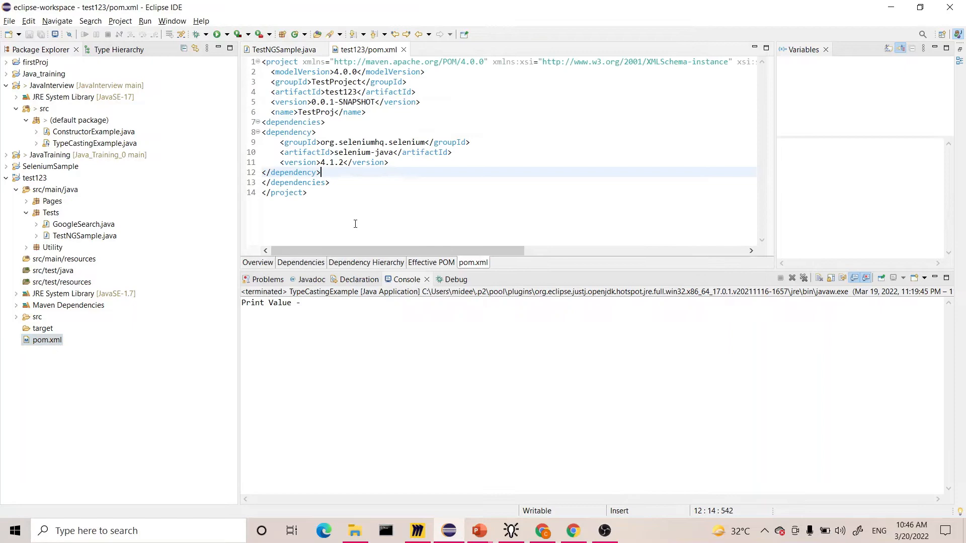
pyautogui.click(306, 193)
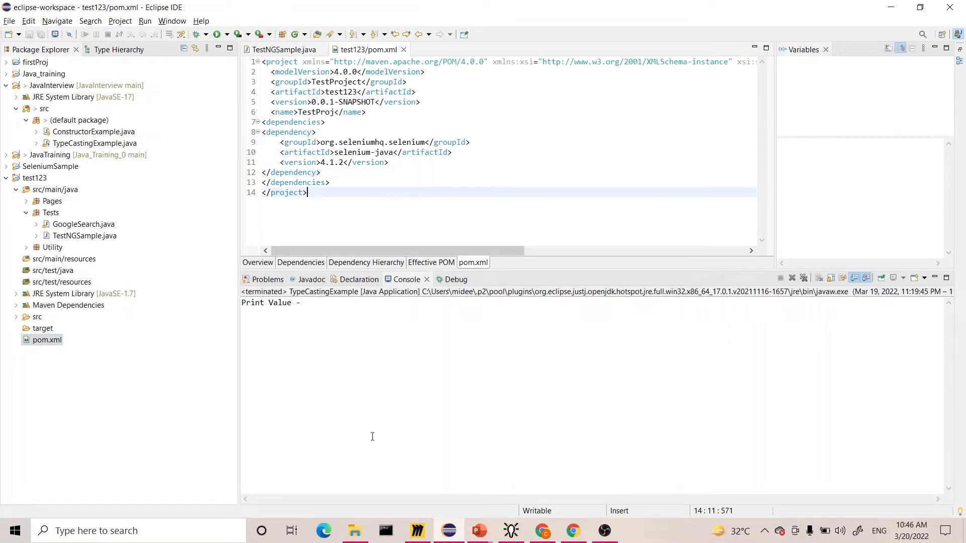
pyautogui.click(323, 530)
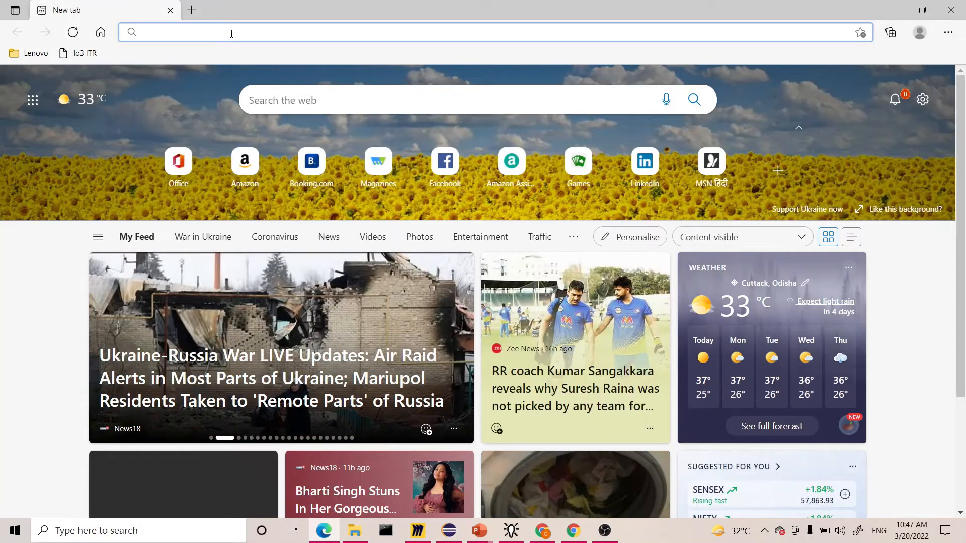
# Search 'testng maven dependency' and open the TestNG 7.5 page on mvnrepository.
pyautogui.write('testng maven dependency')
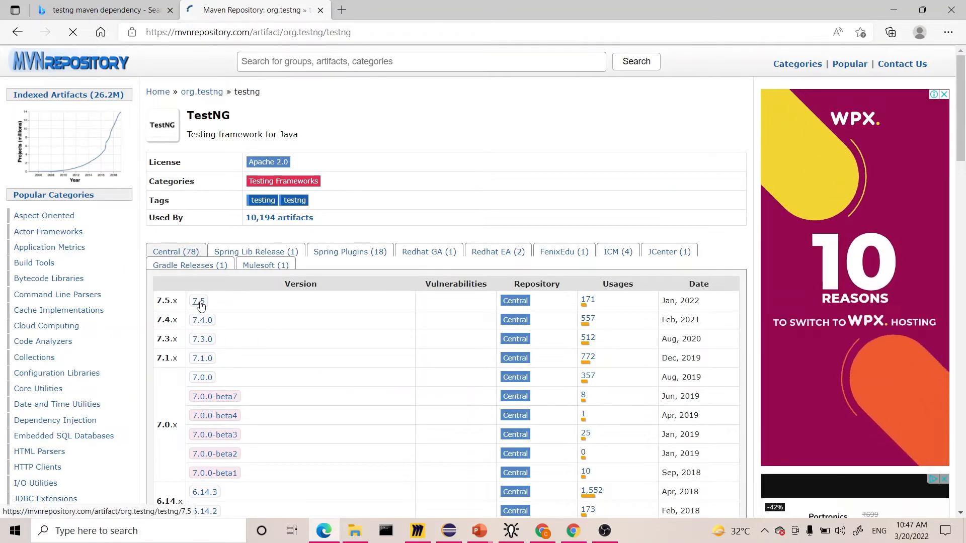
pyautogui.click(198, 301)
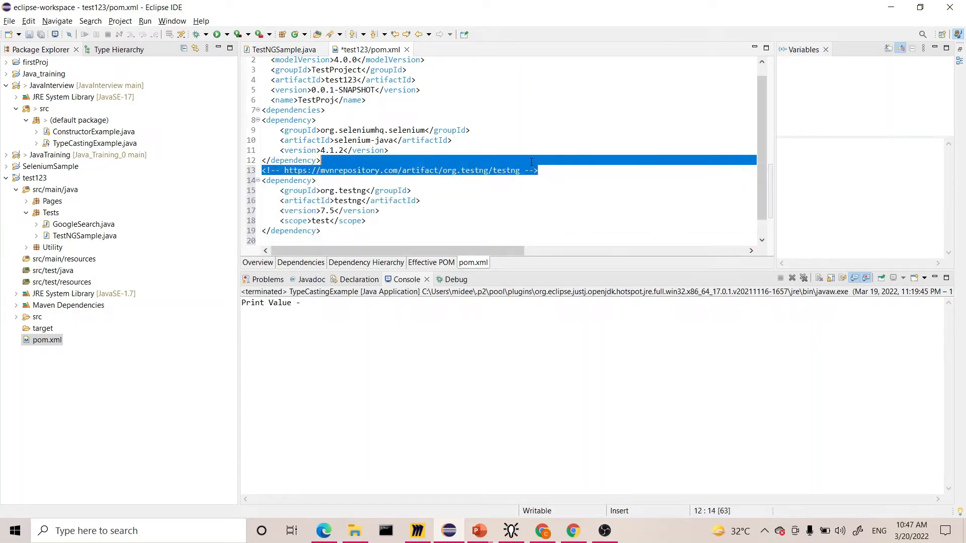
# Delete the repository comment and find testng-7.5.jar under Maven Dependencies.
pyautogui.press('Delete')
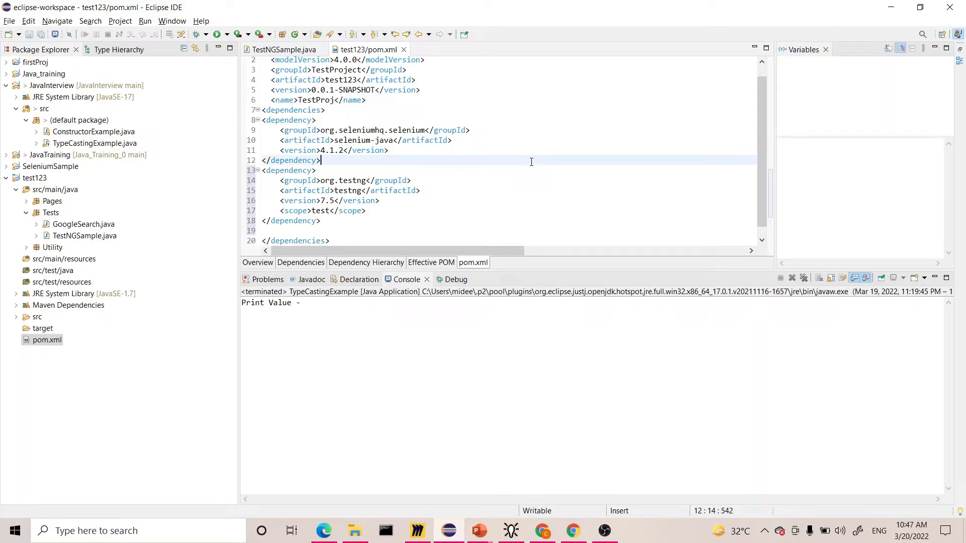
pyautogui.moveTo(797, 403)
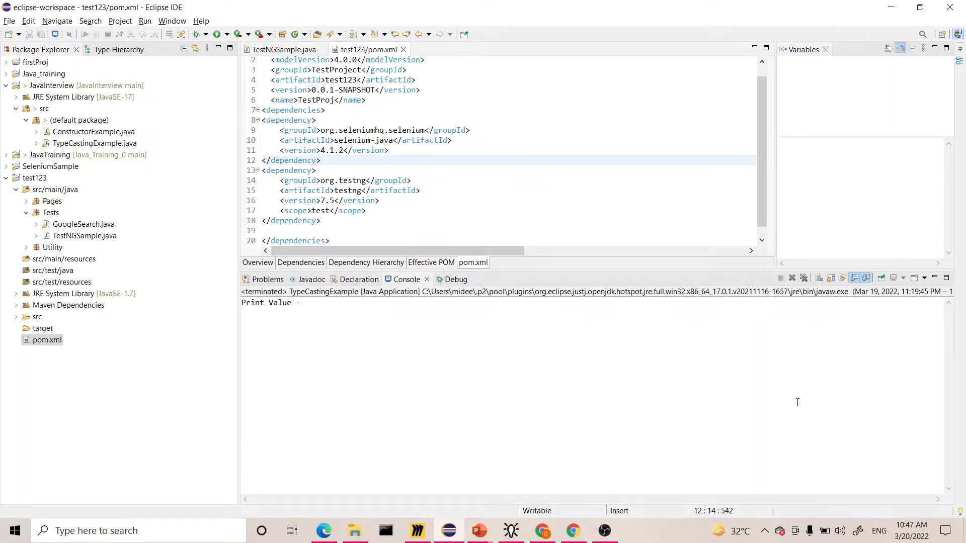
pyautogui.moveTo(177, 278)
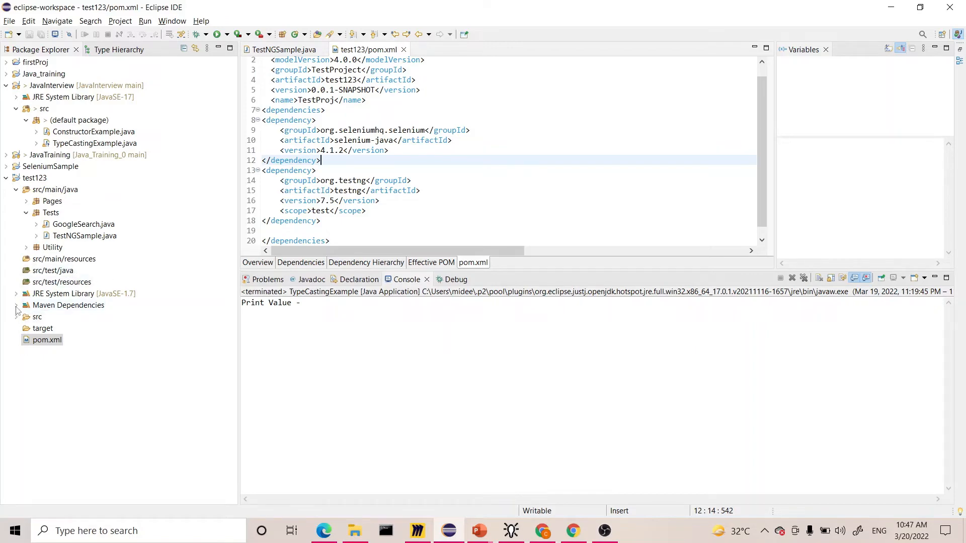
pyautogui.click(16, 304)
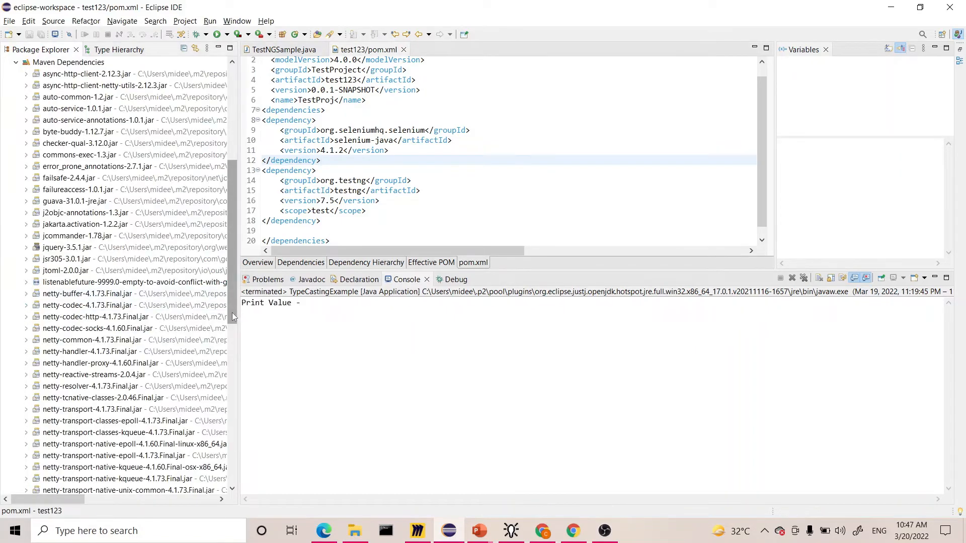
pyautogui.scroll(-3)
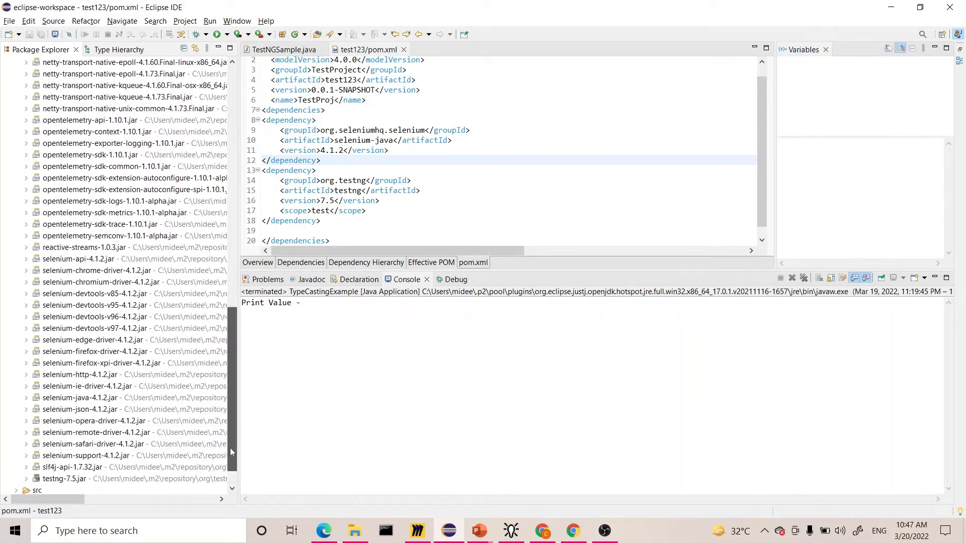
pyautogui.scroll(3)
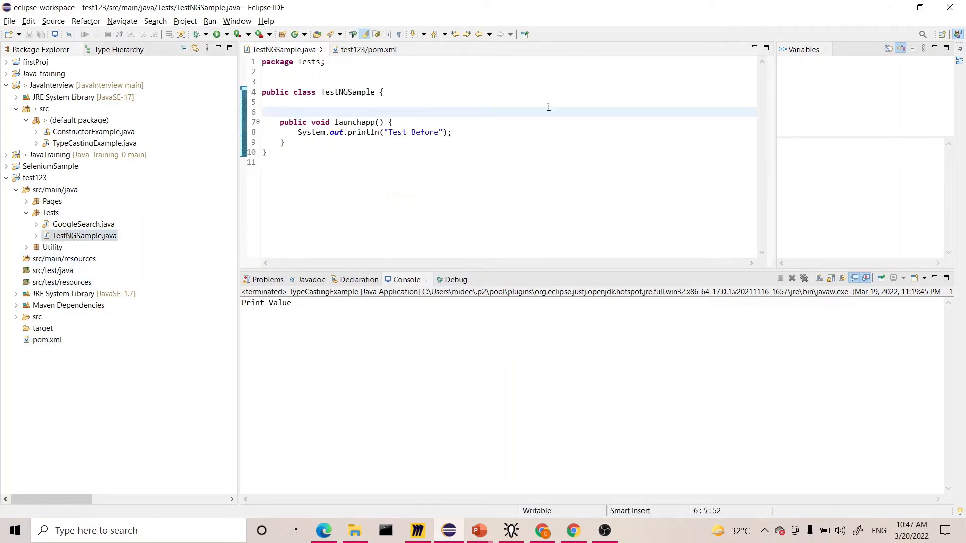
pyautogui.moveTo(455, 100)
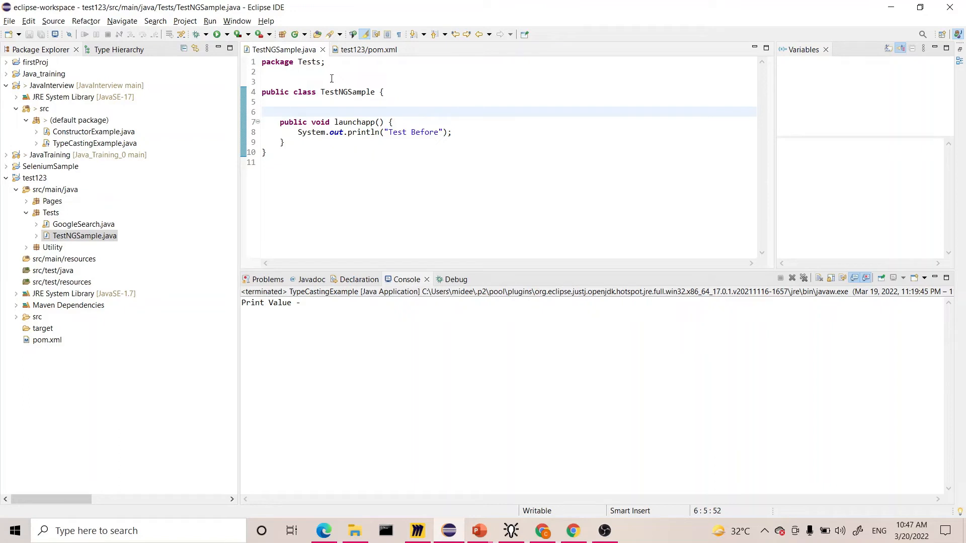
pyautogui.write('@B')
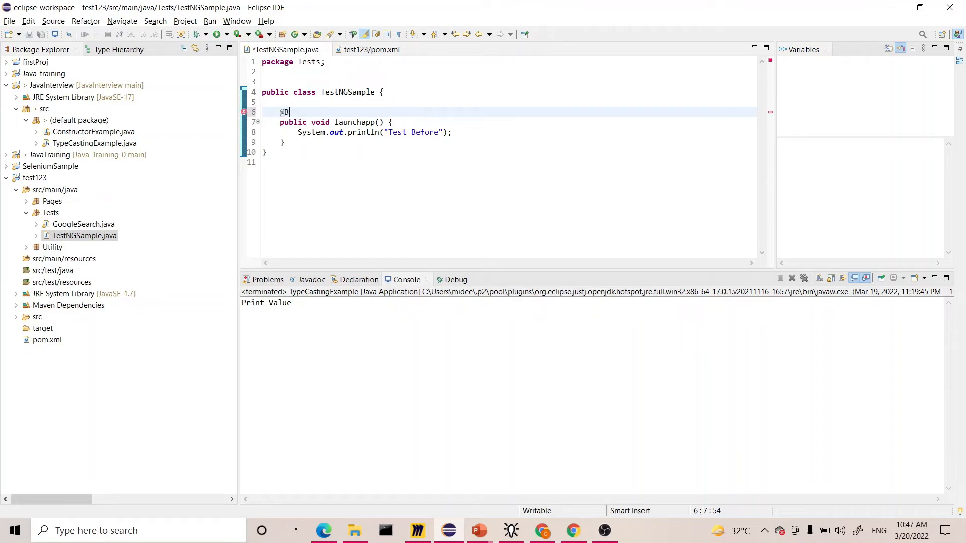
pyautogui.write('efore')
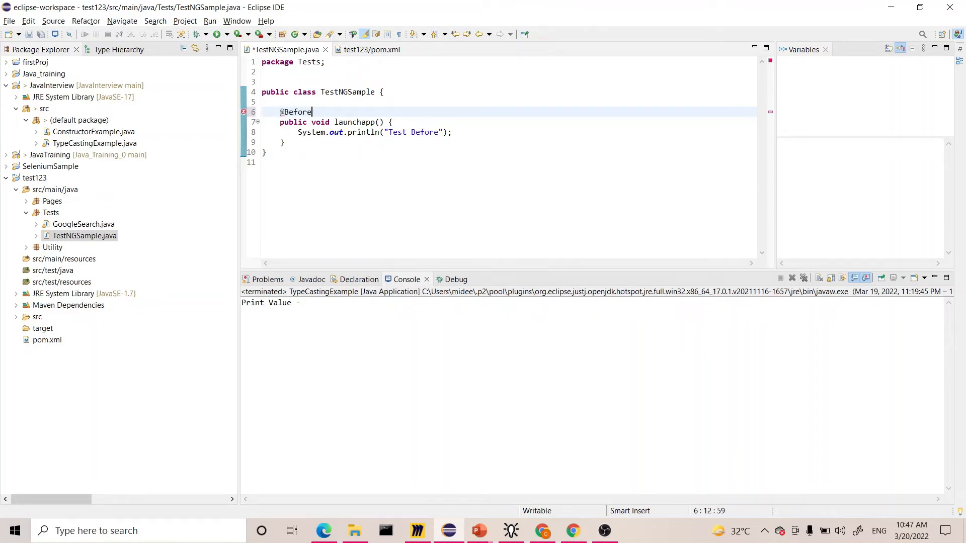
pyautogui.press('BackSpace')
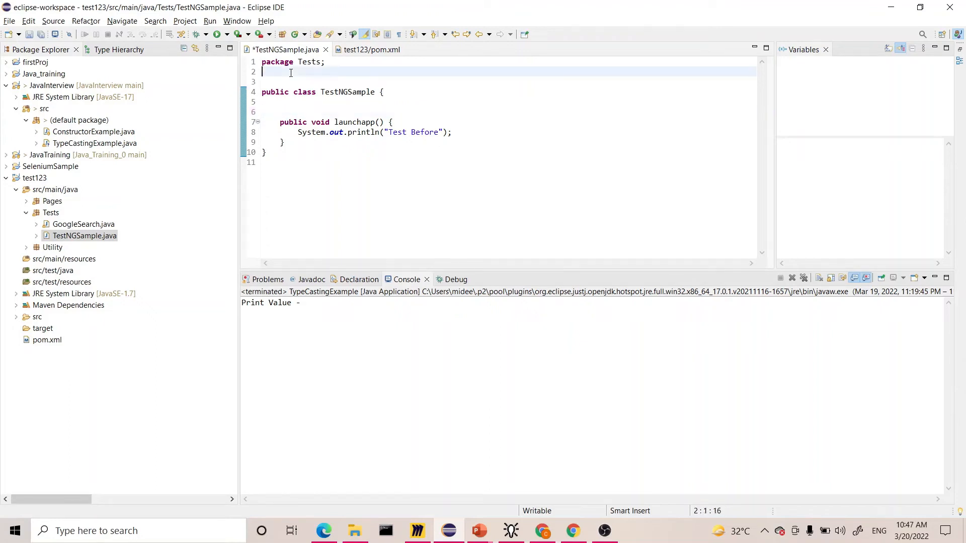
# Type 'import org.testng.*;', delete the unresolved line, save, and open pom.xml.
pyautogui.write('import')
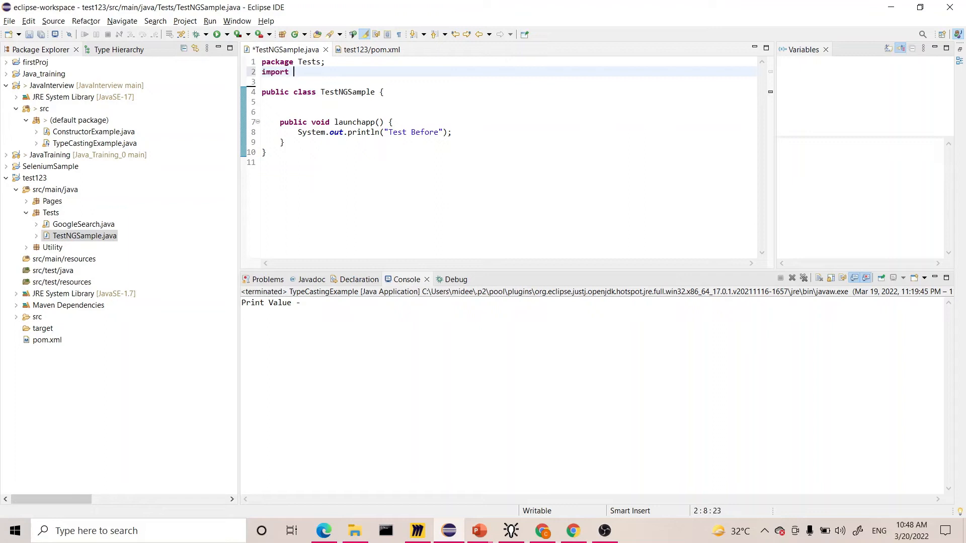
pyautogui.write('or')
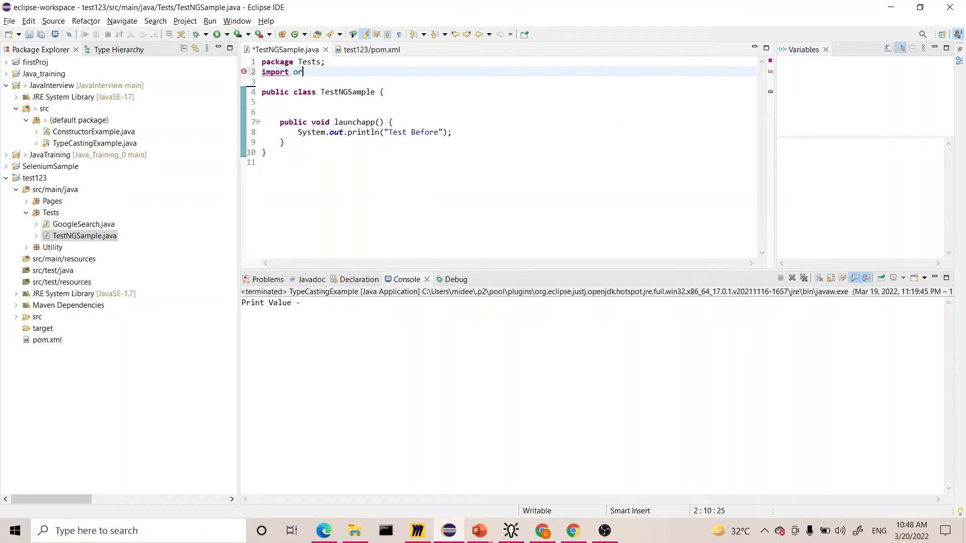
pyautogui.write('g.')
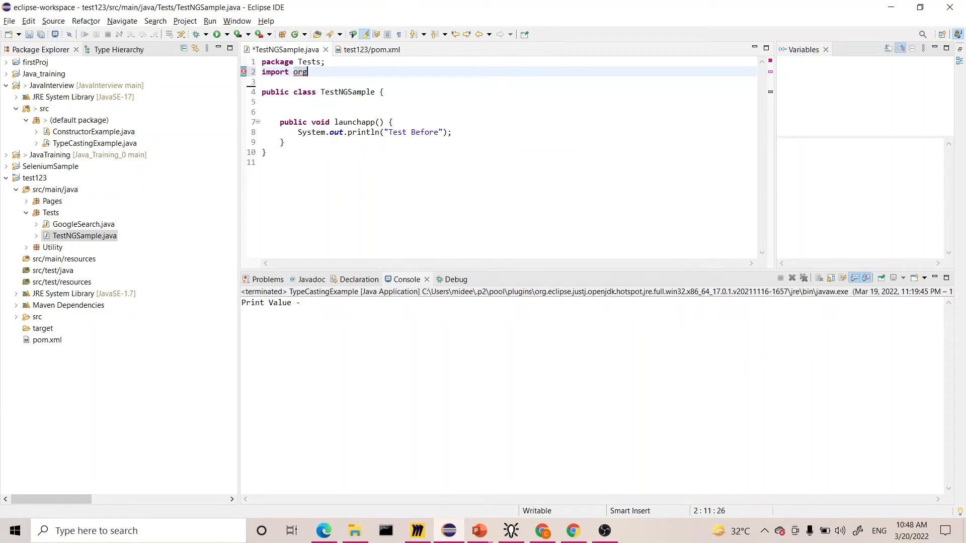
pyautogui.write('.')
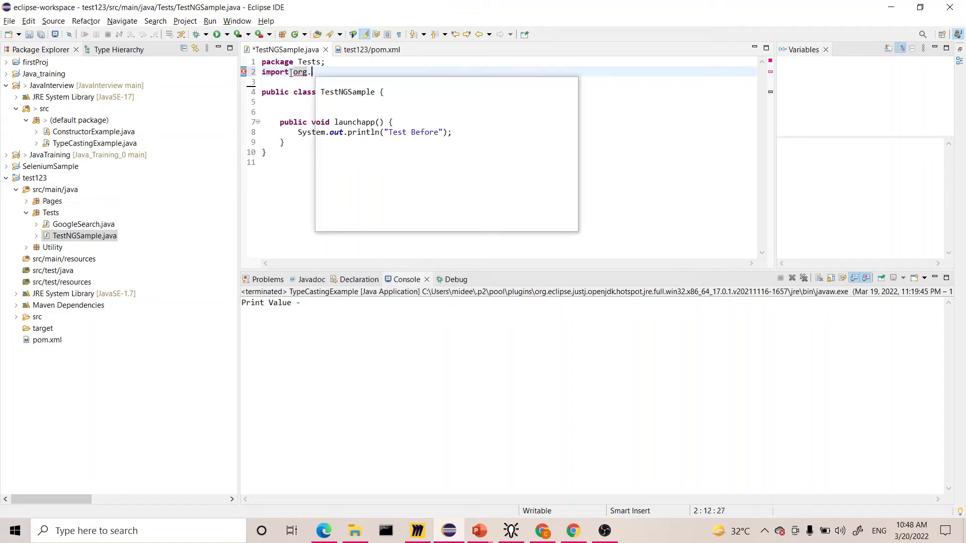
pyautogui.write('te')
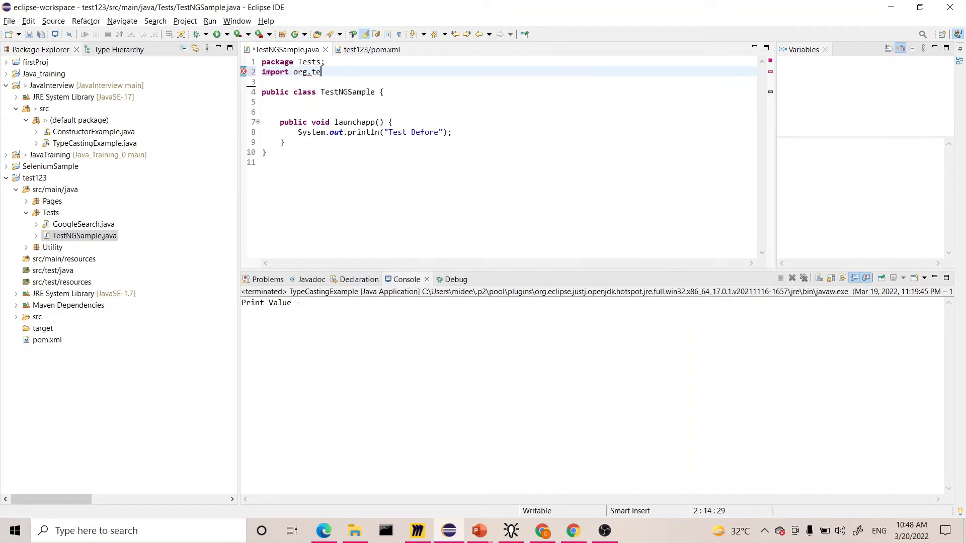
pyautogui.write('stng.')
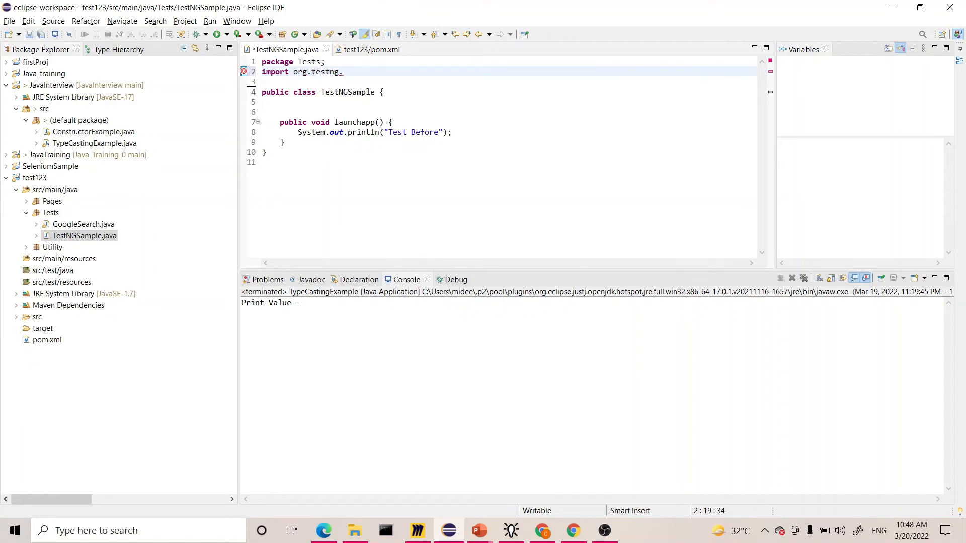
pyautogui.write('*;')
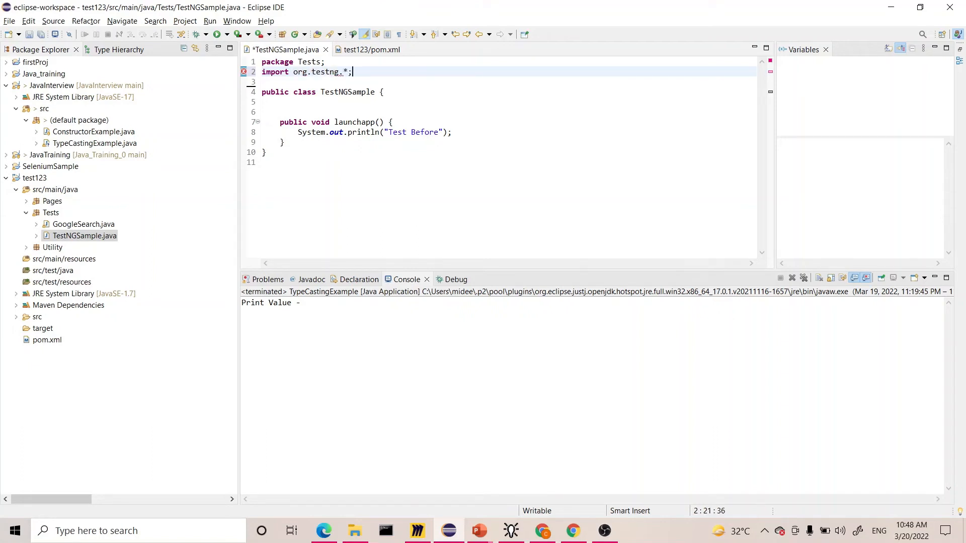
pyautogui.press('BackSpace')
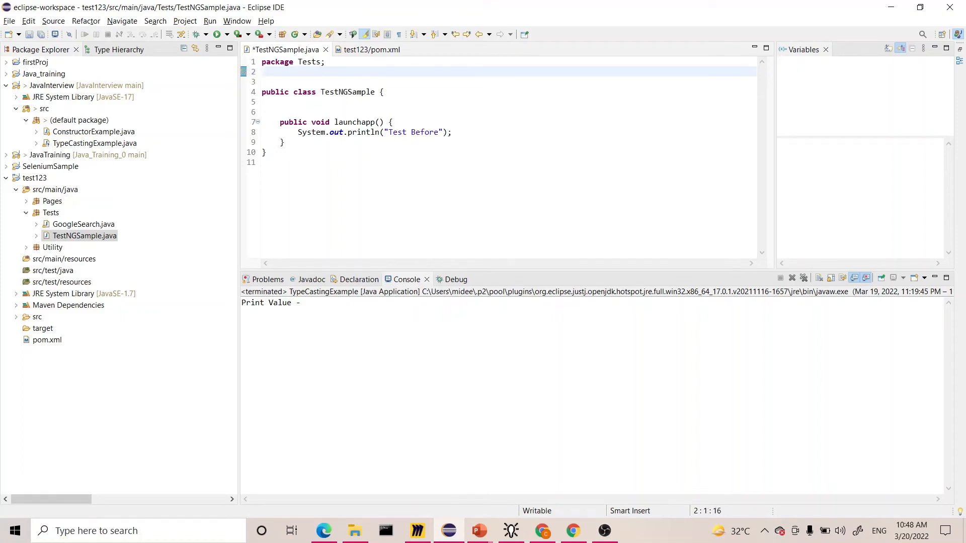
pyautogui.press('ctrl+s')
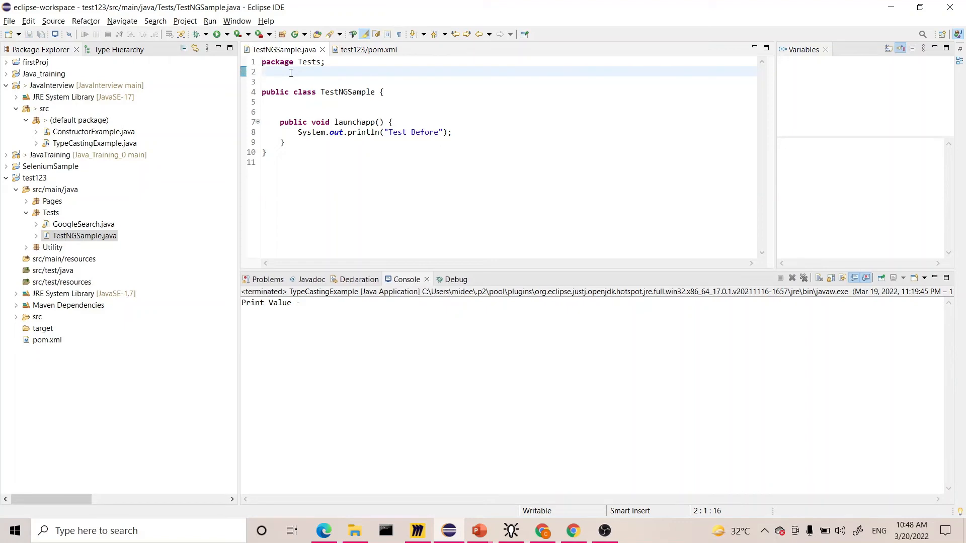
pyautogui.doubleClick(47, 341)
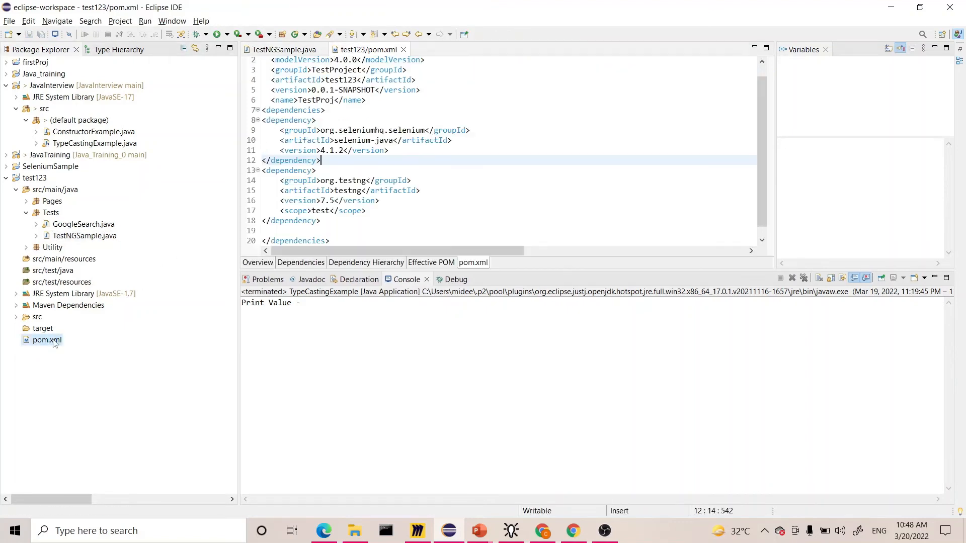
# Change the TestNG dependency scope to 'compile', save pom.xml, and return to TestNGSample.java.
pyautogui.write('comp')
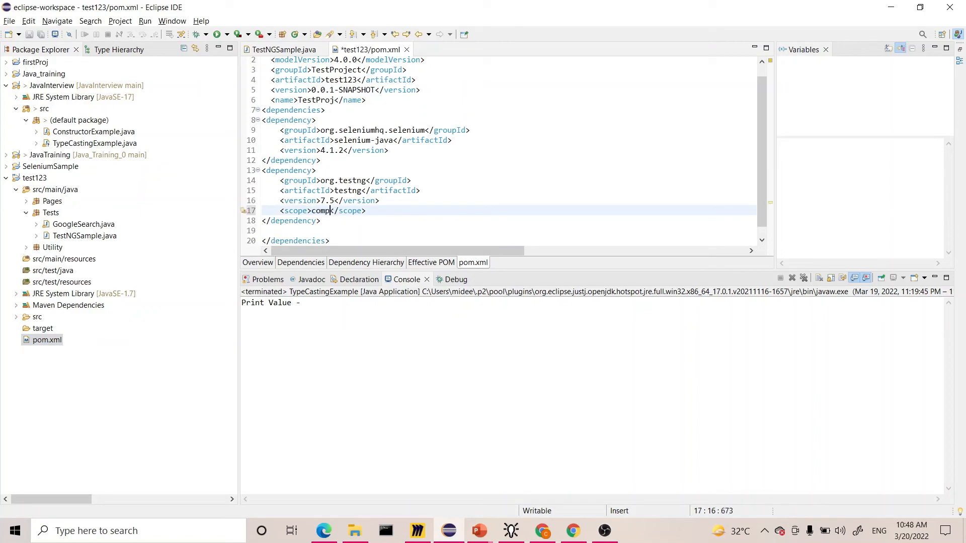
pyautogui.write('ile')
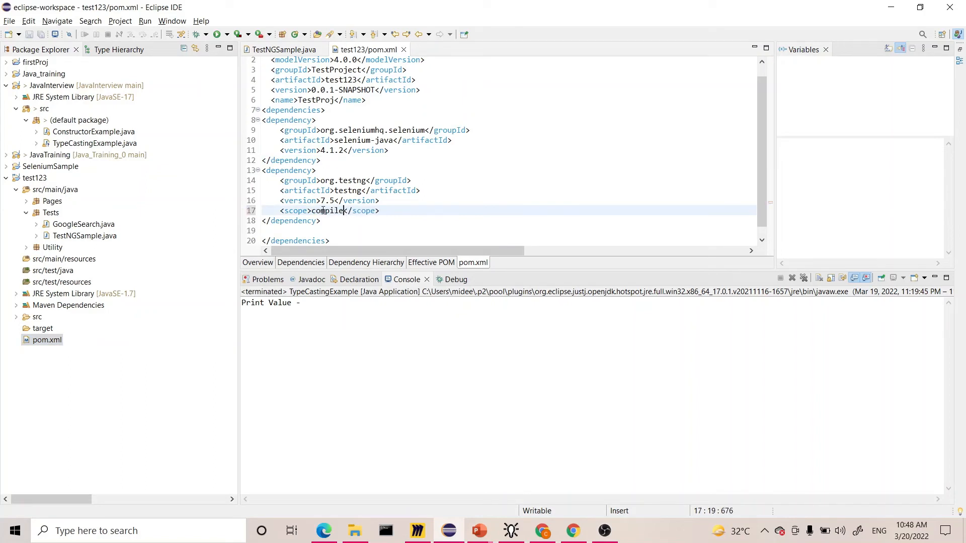
pyautogui.press('ctrl+s')
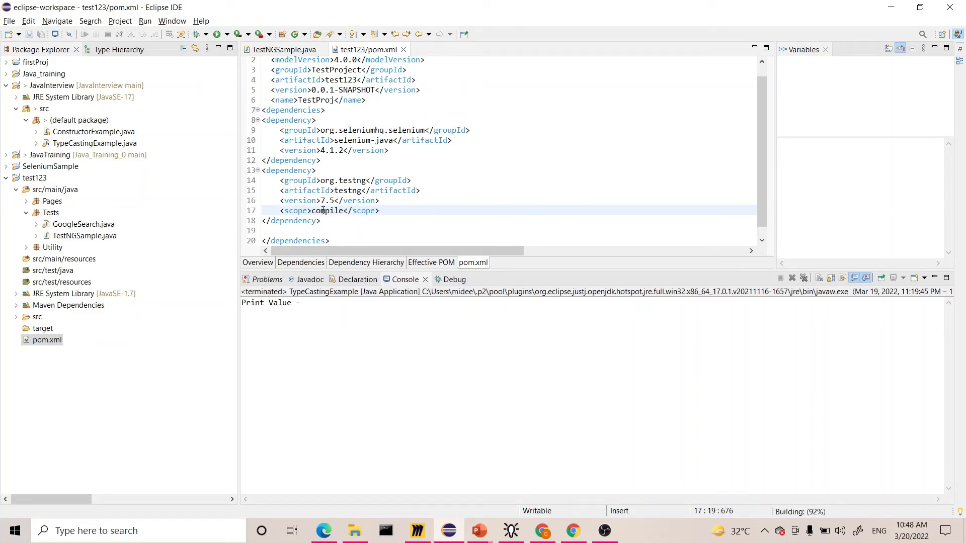
pyautogui.click(280, 50)
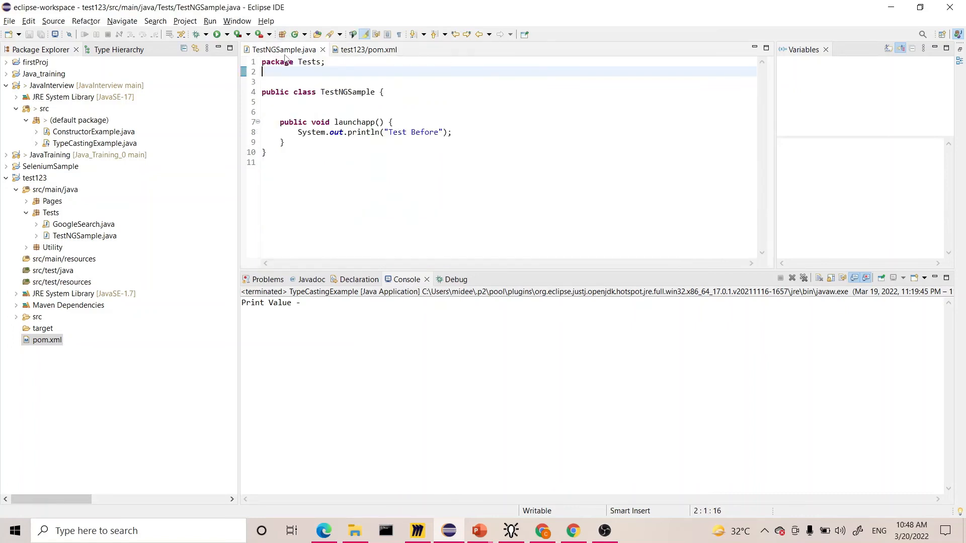
pyautogui.write('imio')
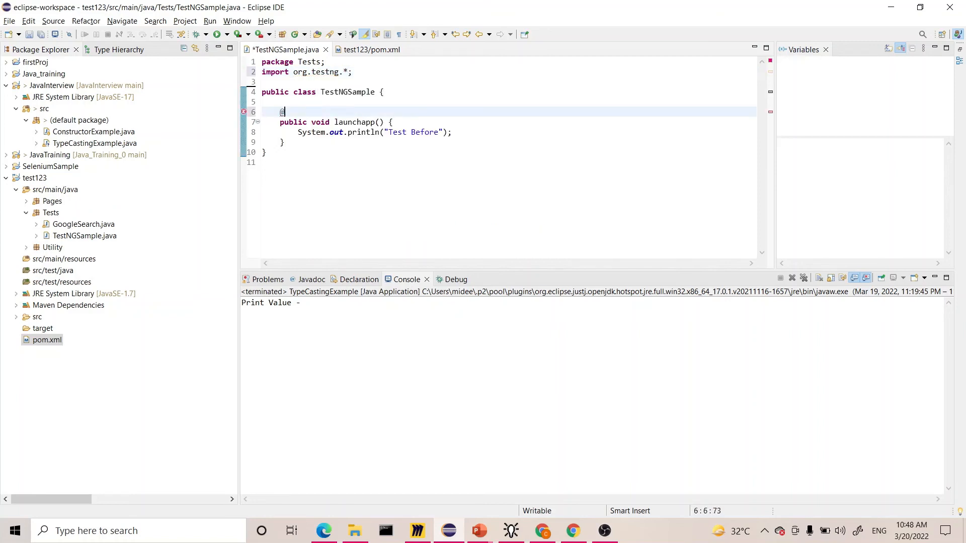
pyautogui.write('BeforeTest')
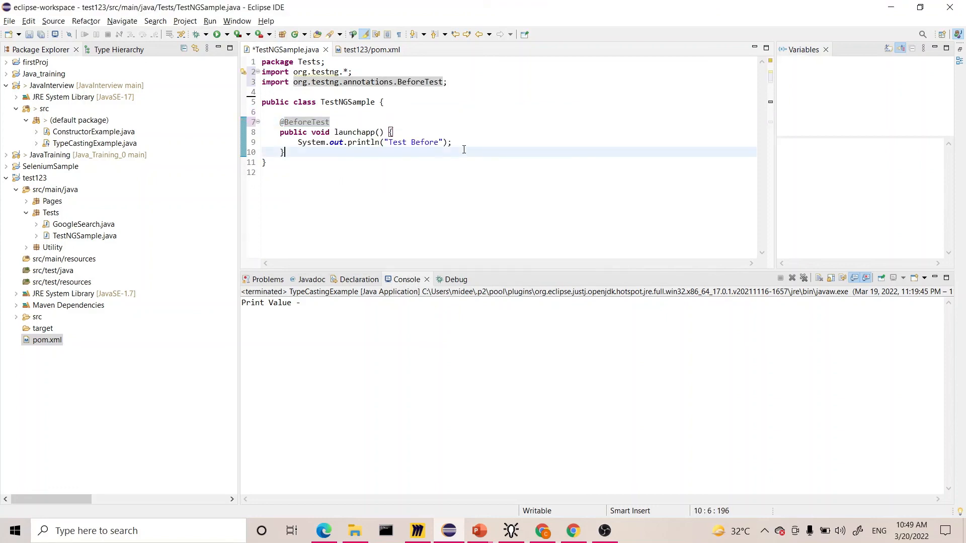
pyautogui.moveTo(499, 176)
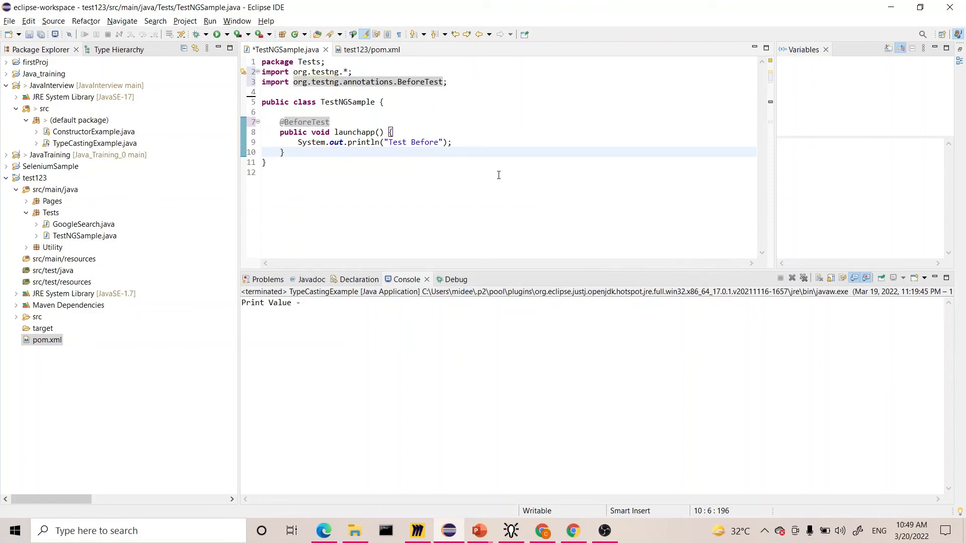
pyautogui.press('ctrl+s')
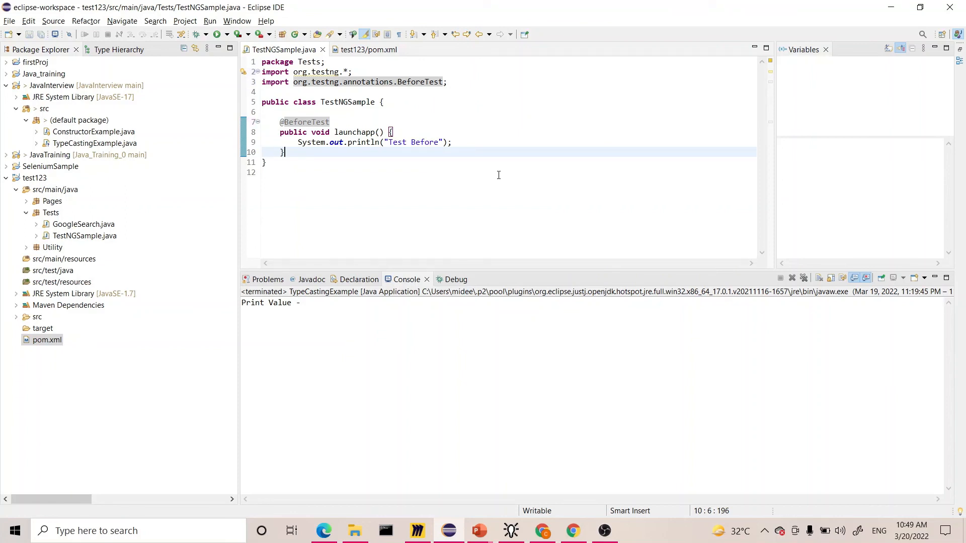